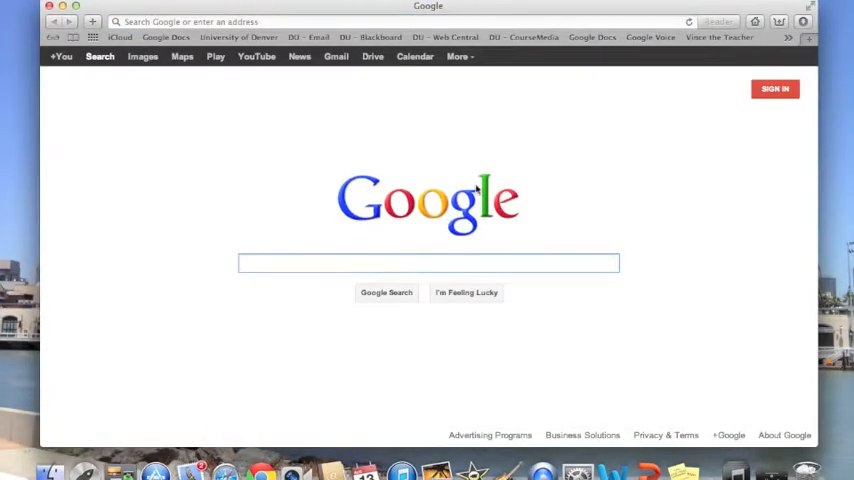
pyautogui.moveTo(605, 166)
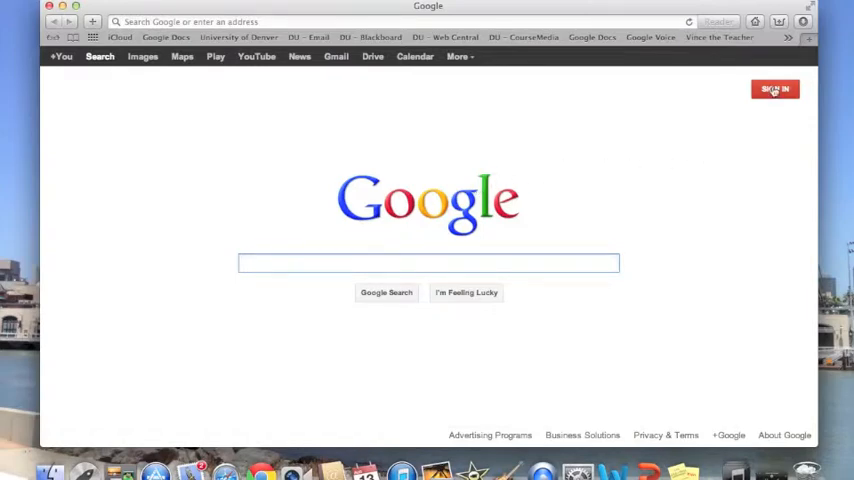
# Go from the Google homepage to the Google Accounts sign-in page via SIGN IN.
pyautogui.click(775, 89)
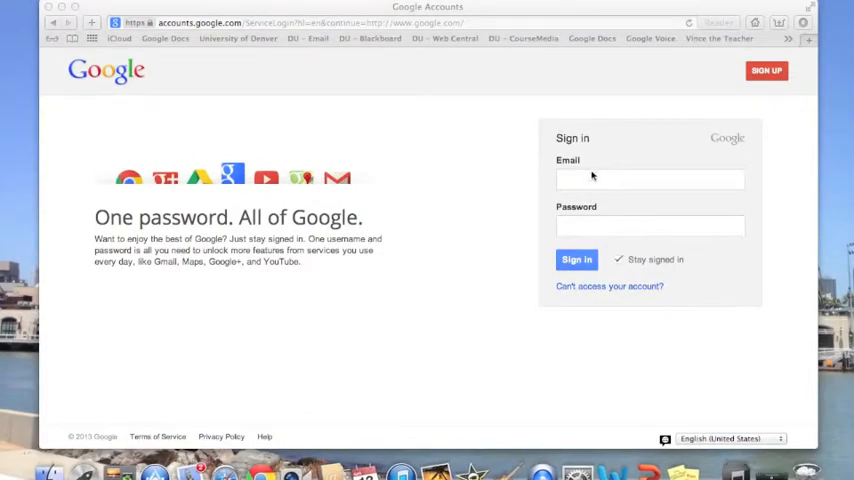
pyautogui.moveTo(761, 88)
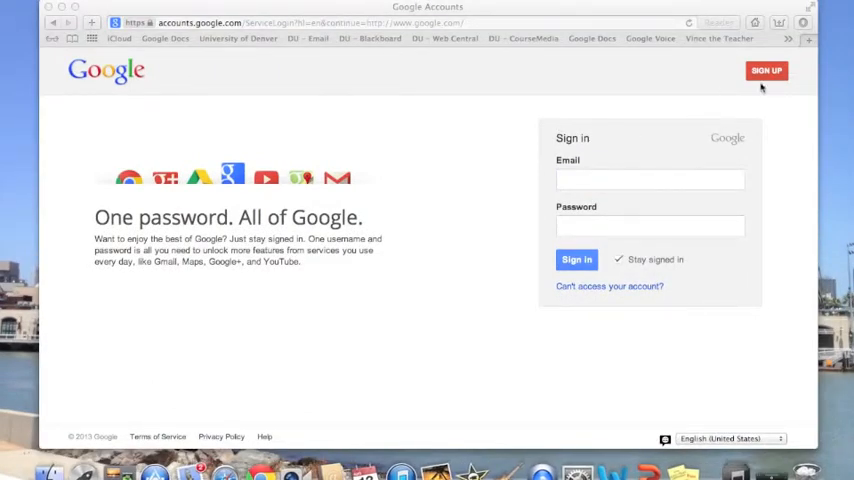
pyautogui.click(650, 179)
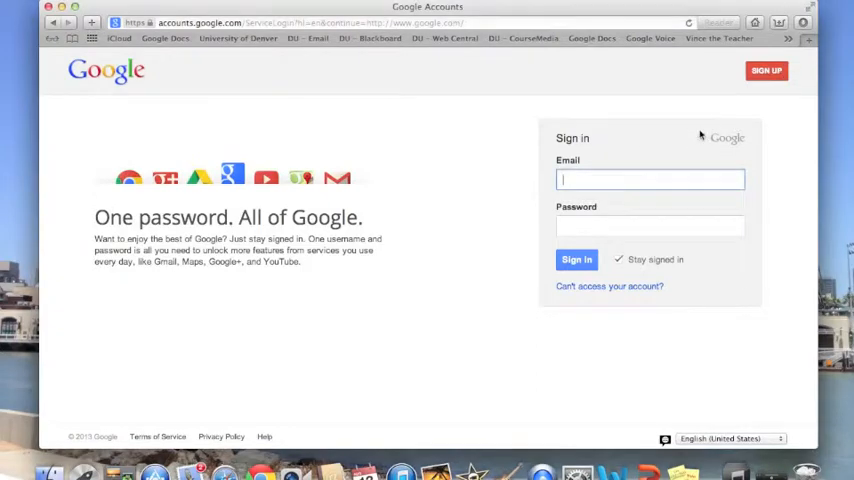
# Open the sign-up form and fill in first name, last name and username first.last.esl.
pyautogui.click(766, 71)
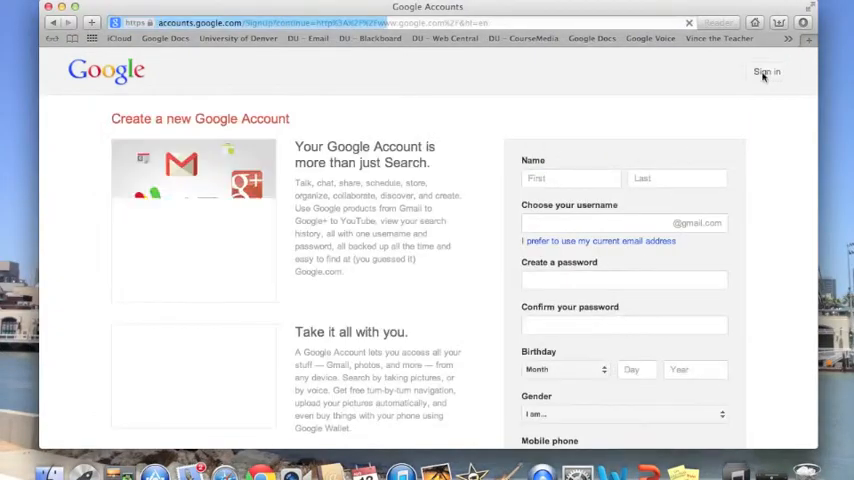
pyautogui.click(570, 178)
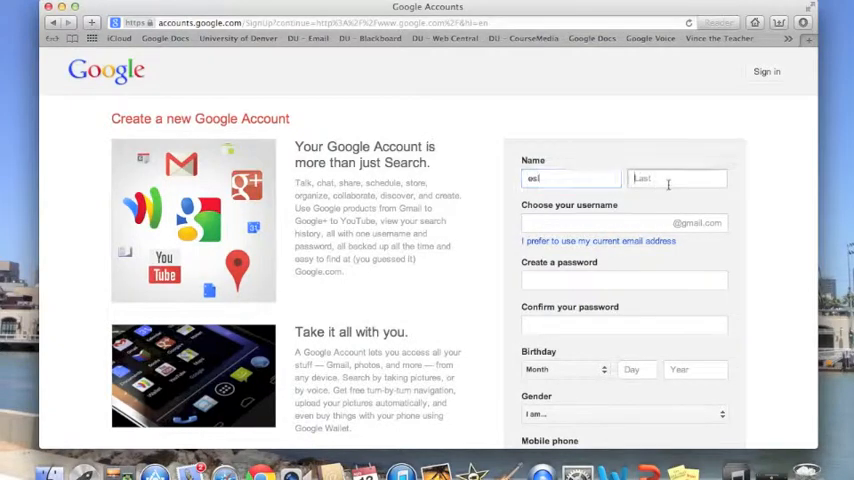
pyautogui.write('student')
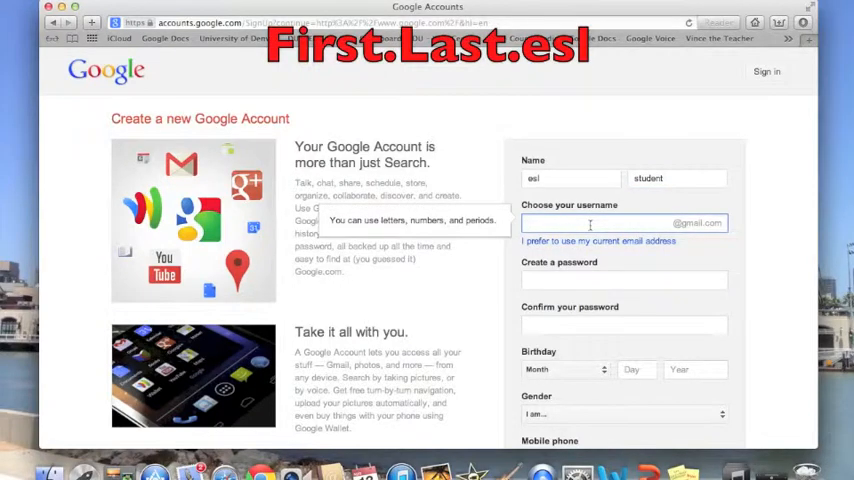
pyautogui.write('first.last.')
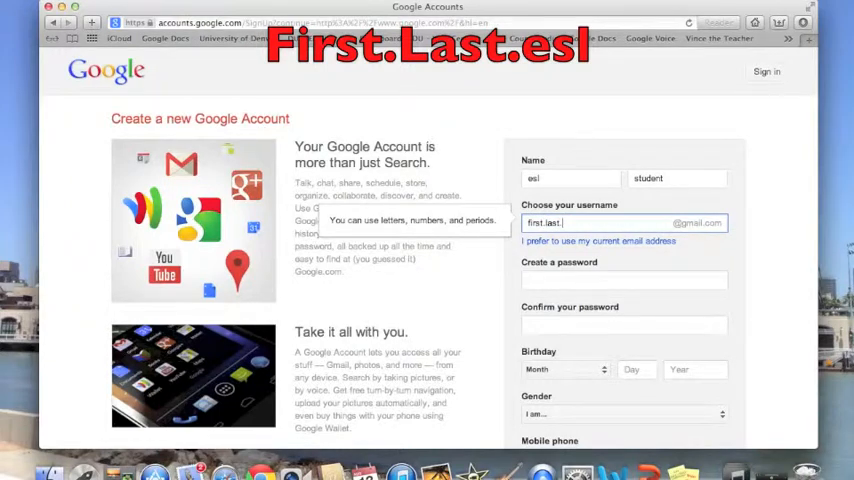
pyautogui.write('esl')
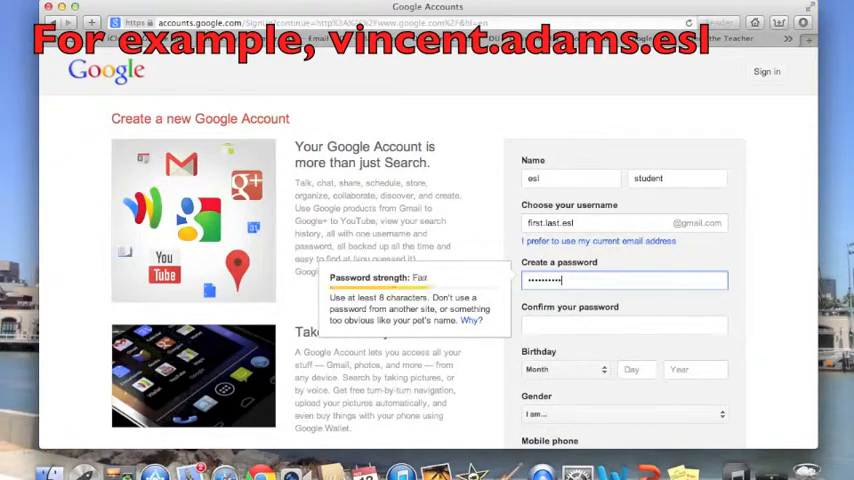
pyautogui.click(624, 325)
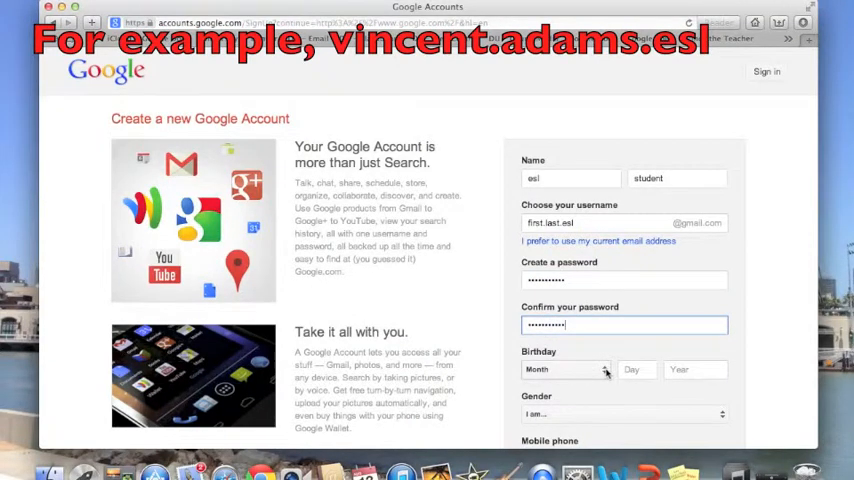
pyautogui.click(565, 369)
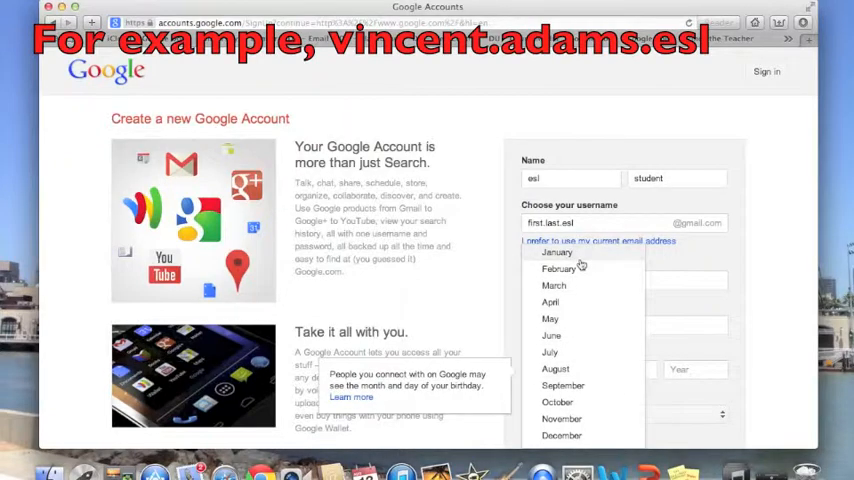
pyautogui.click(556, 252)
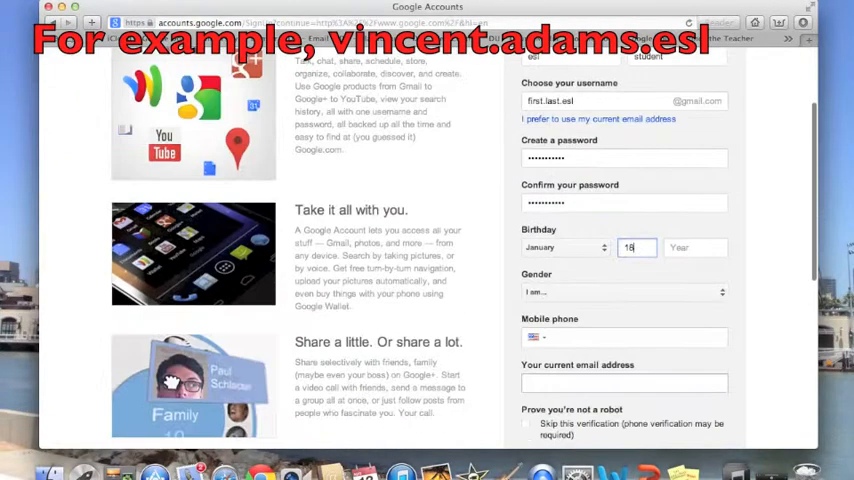
pyautogui.click(694, 247)
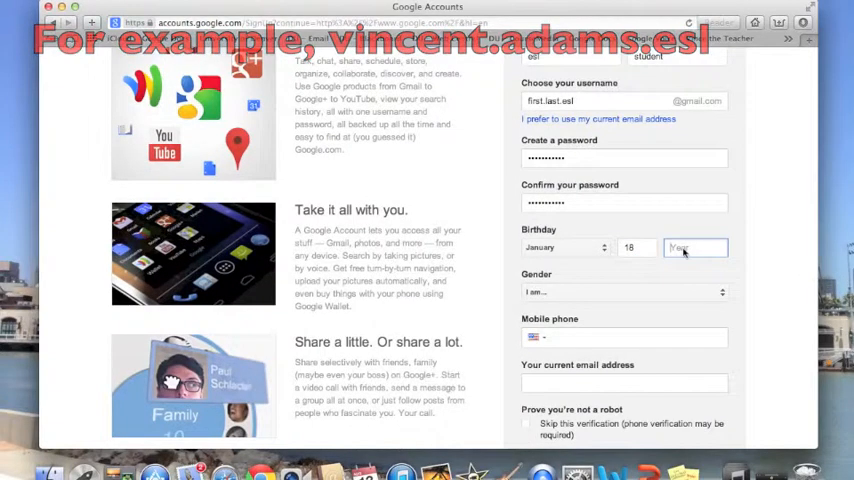
pyautogui.write('1979')
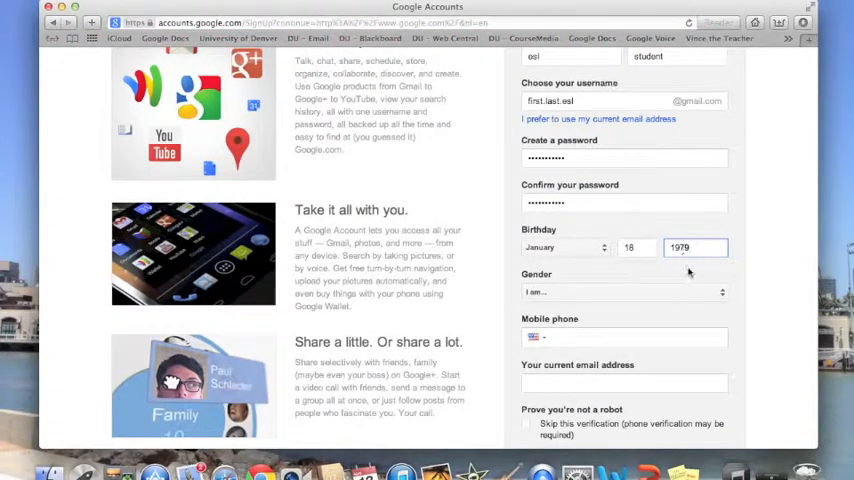
pyautogui.click(624, 291)
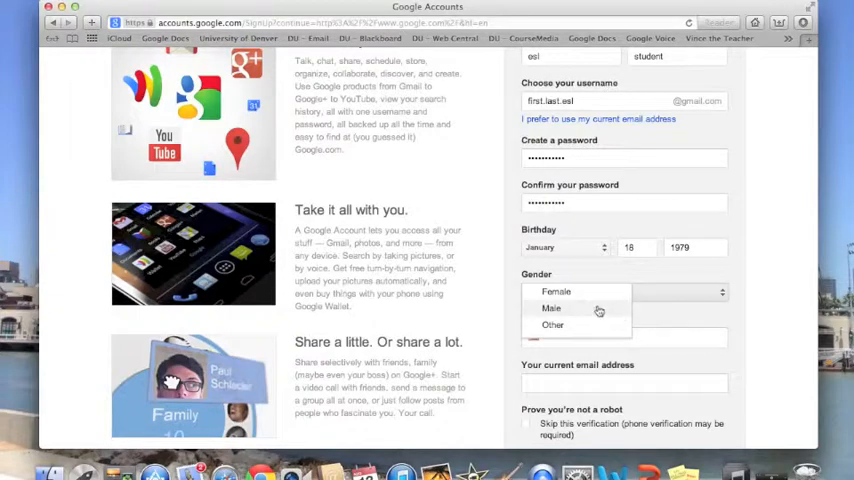
pyautogui.click(551, 308)
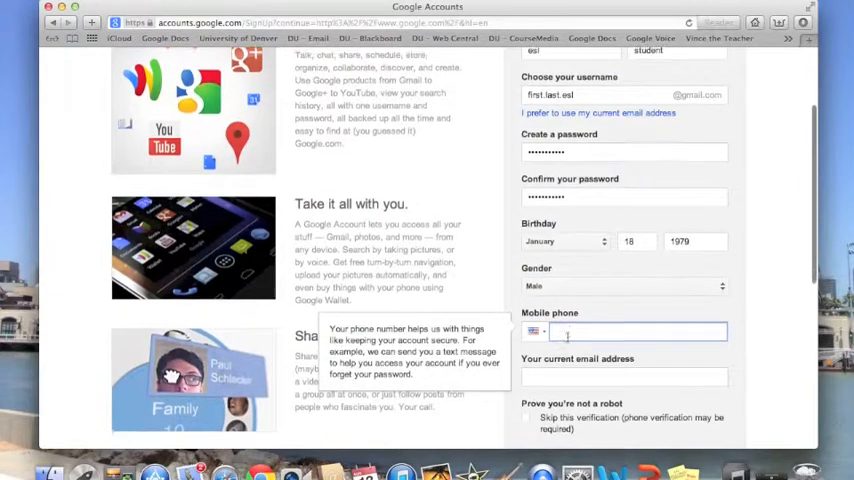
# Enter an existing Gmail address as the current email address.
pyautogui.scroll(-3)
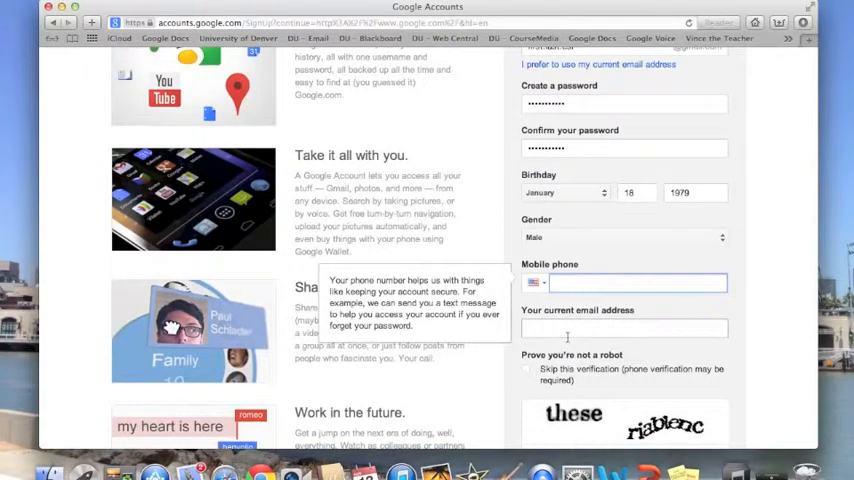
pyautogui.click(624, 328)
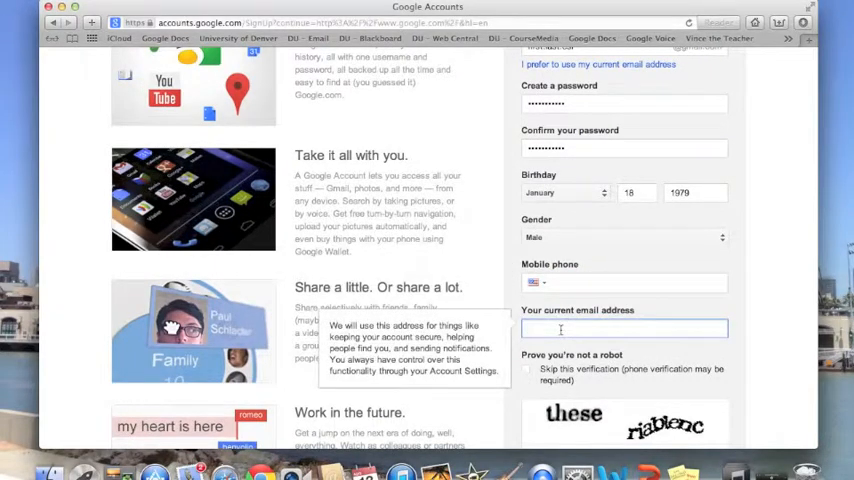
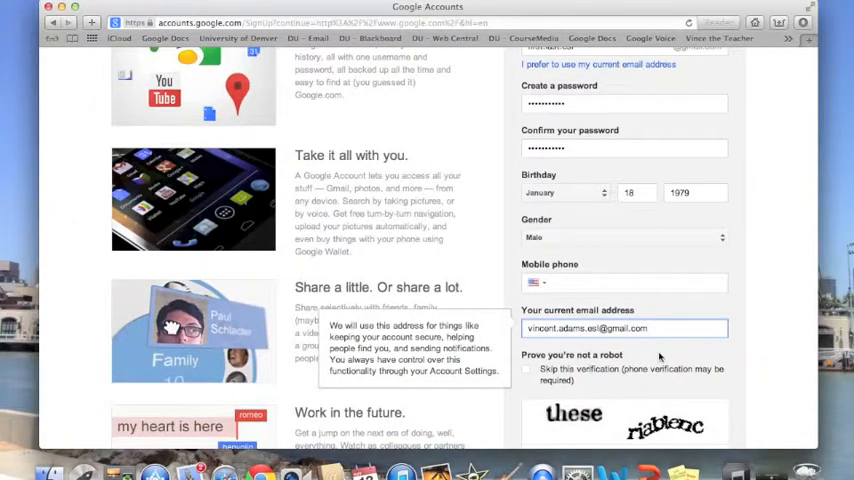
pyautogui.scroll(-3)
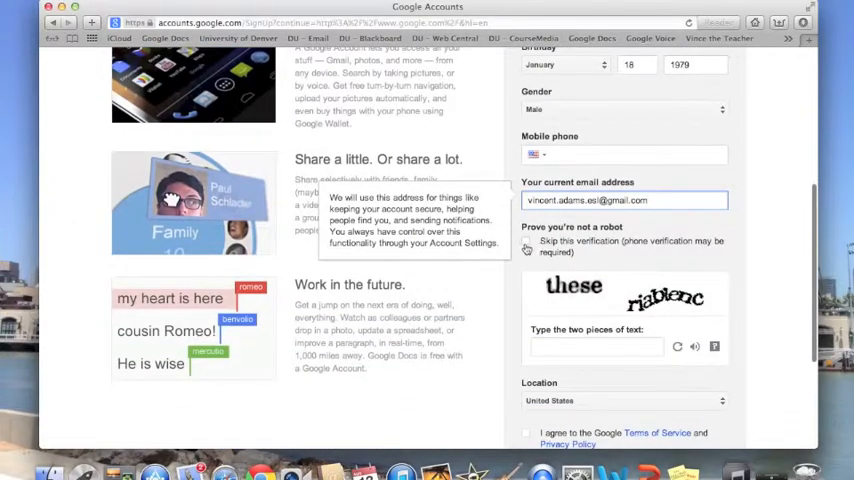
# Enter the two verification words, accept the Terms of Service, and submit the sign-up.
pyautogui.click(596, 347)
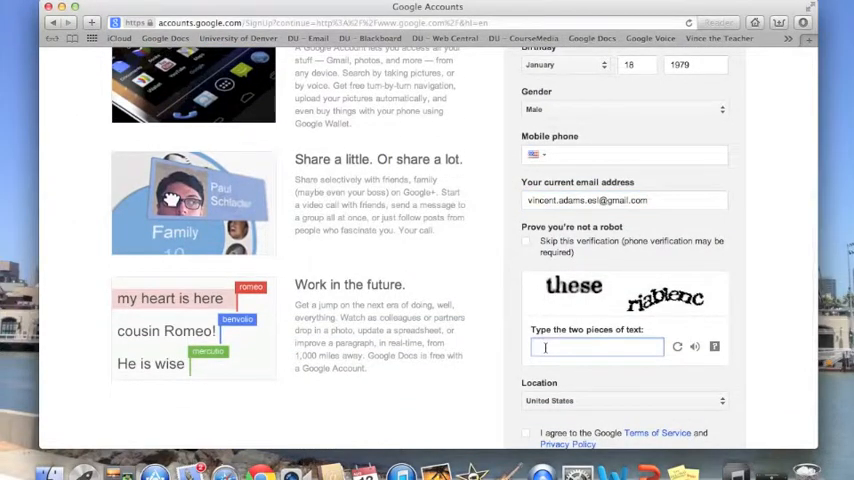
pyautogui.write('these')
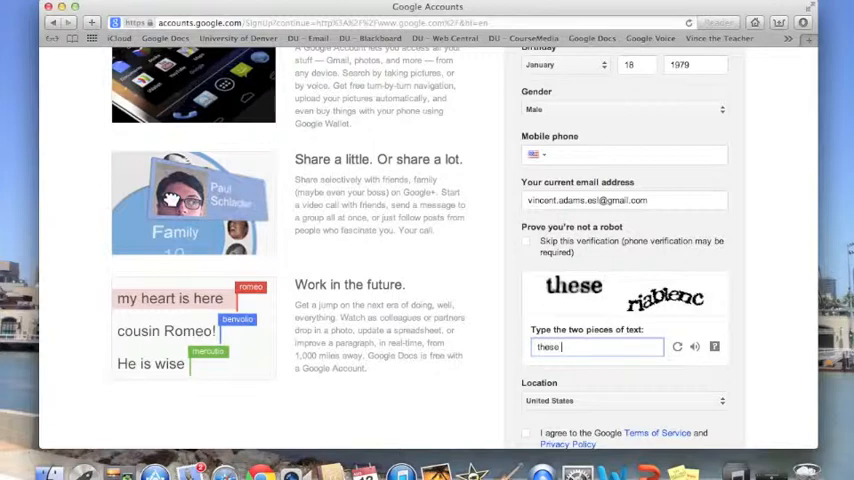
pyautogui.write('riable')
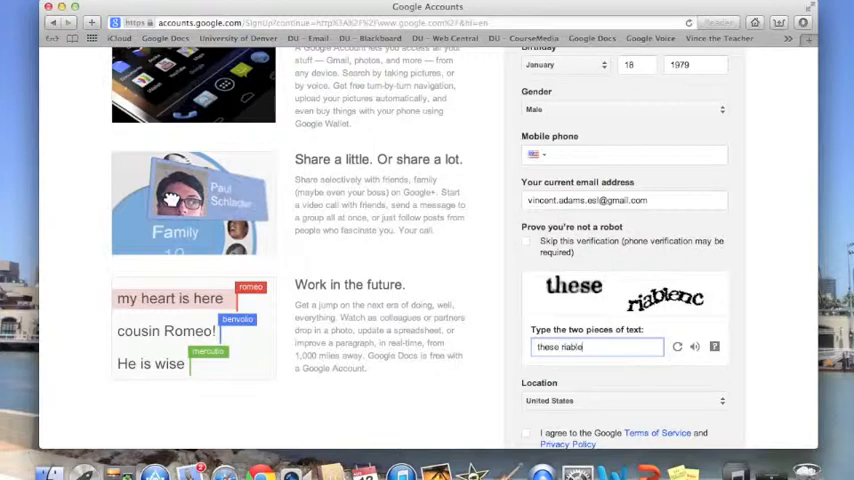
pyautogui.write('nc')
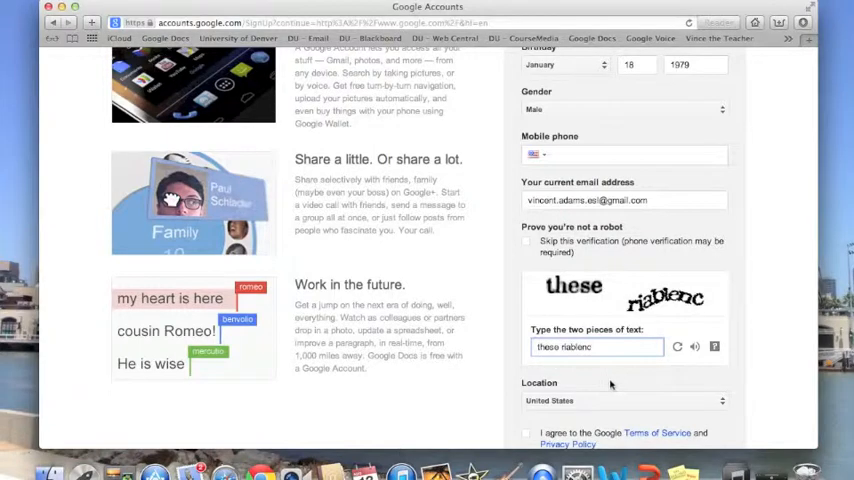
pyautogui.scroll(-3)
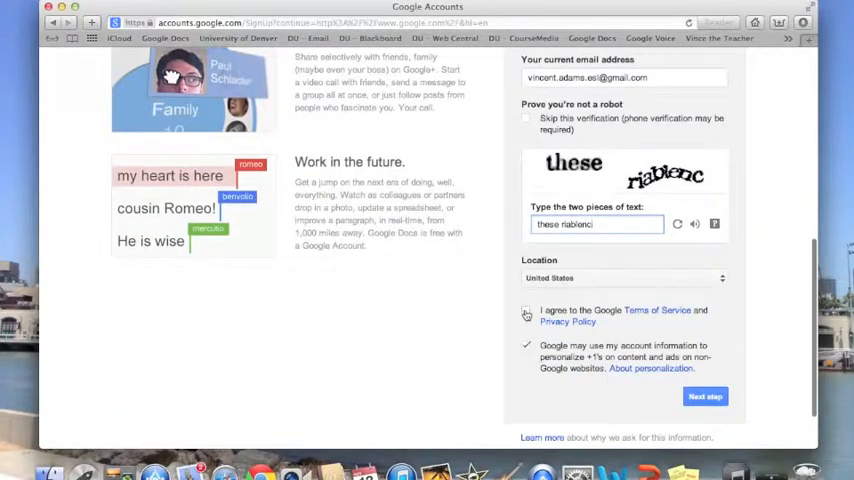
pyautogui.click(527, 313)
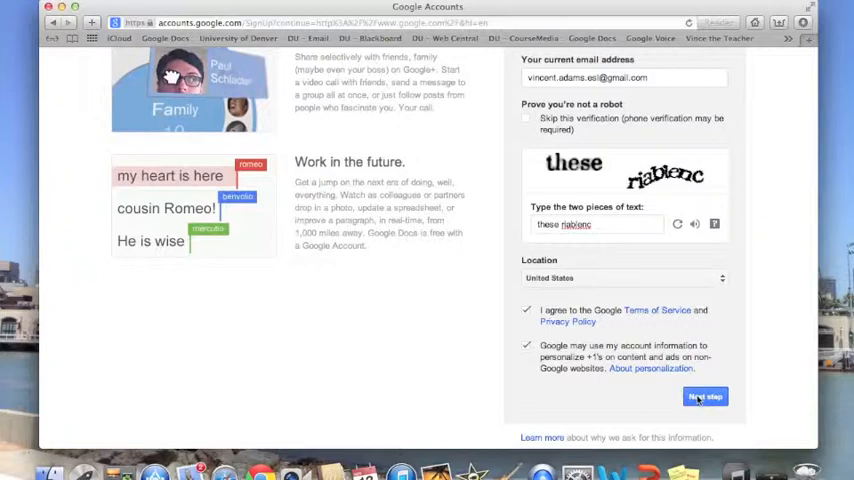
pyautogui.click(705, 397)
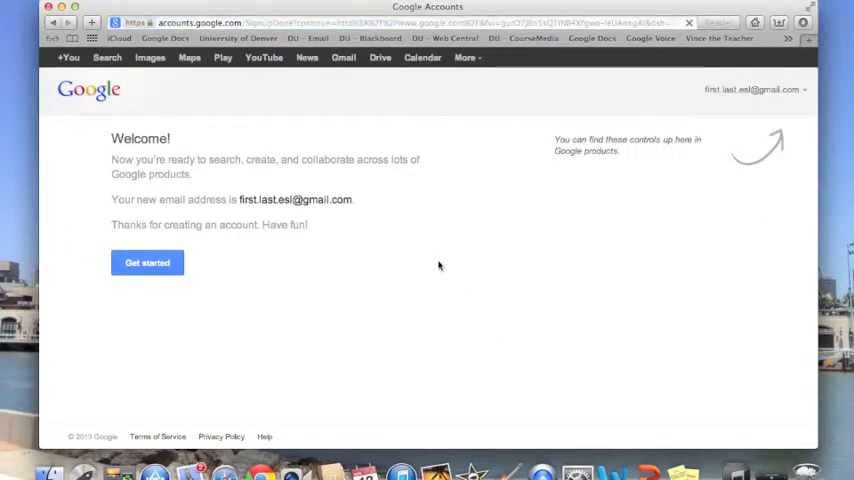
pyautogui.moveTo(252, 290)
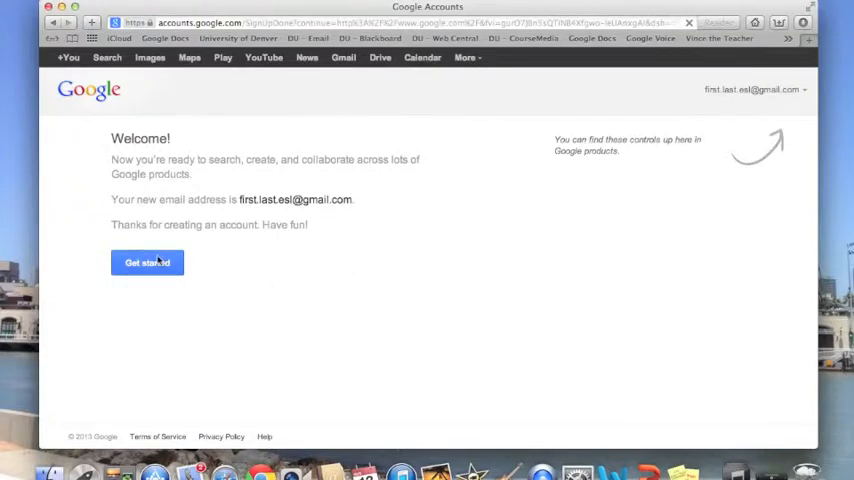
# Continue from the welcome page with Get started to the signed-in Google homepage.
pyautogui.click(147, 262)
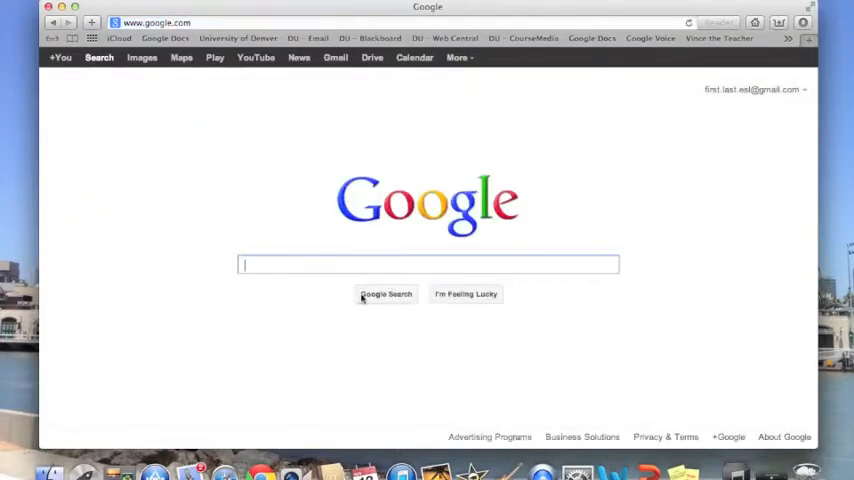